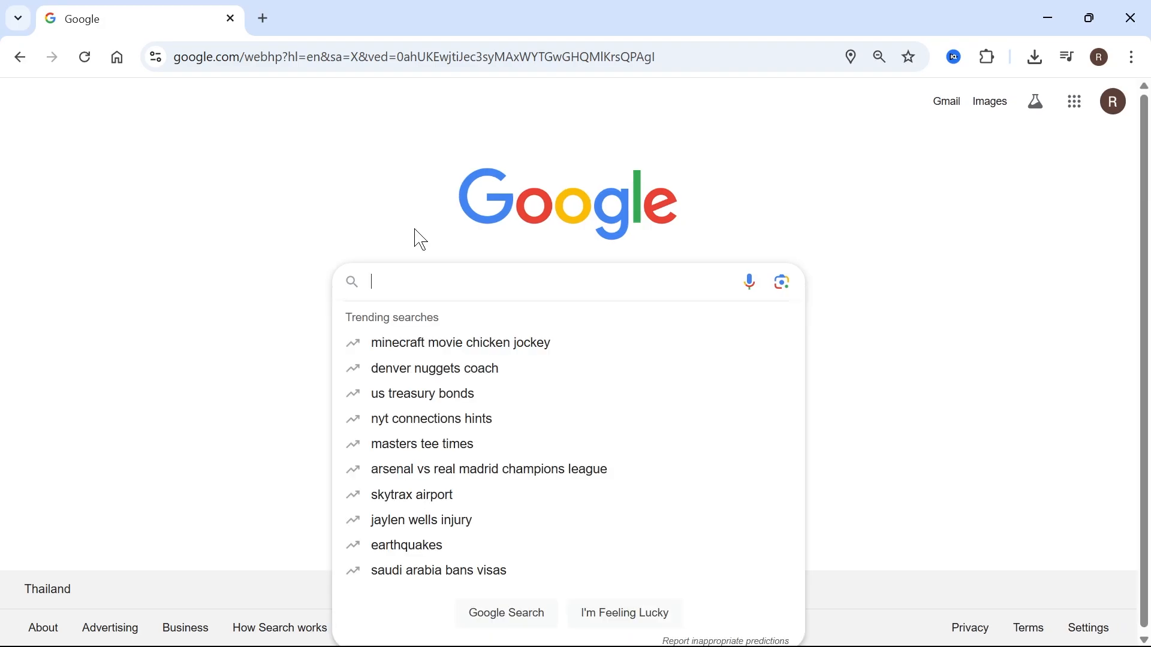
Search Google for 'anydesk'
text(anydesk)
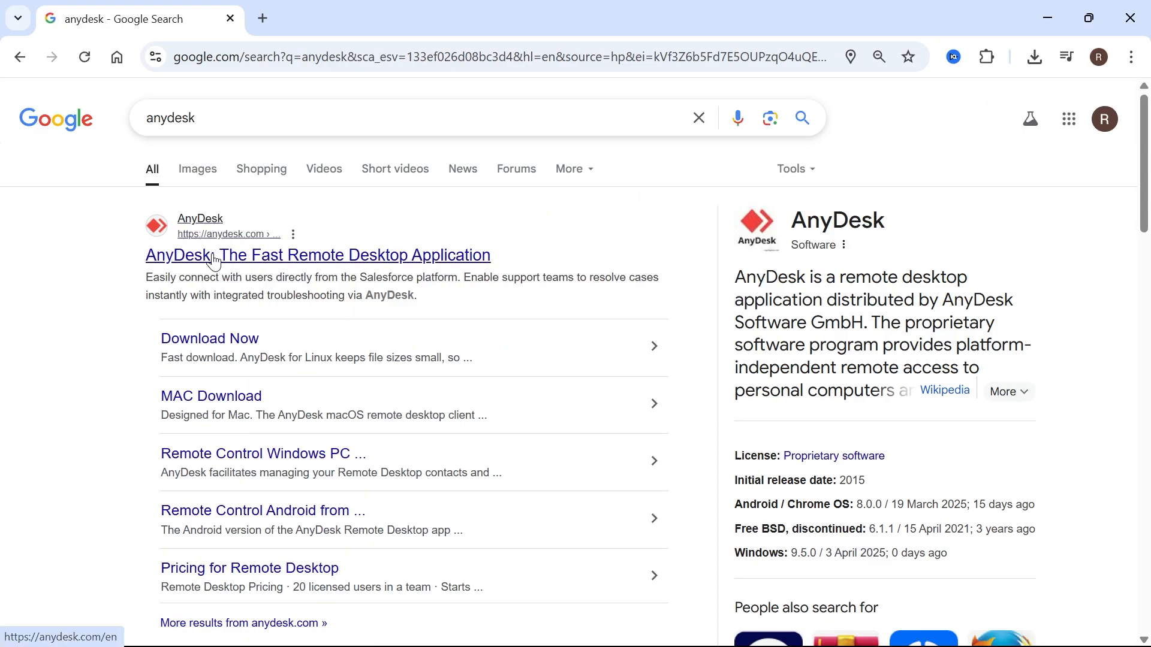
Open the official AnyDesk site and go to its Windows downloads page
click(317, 256)
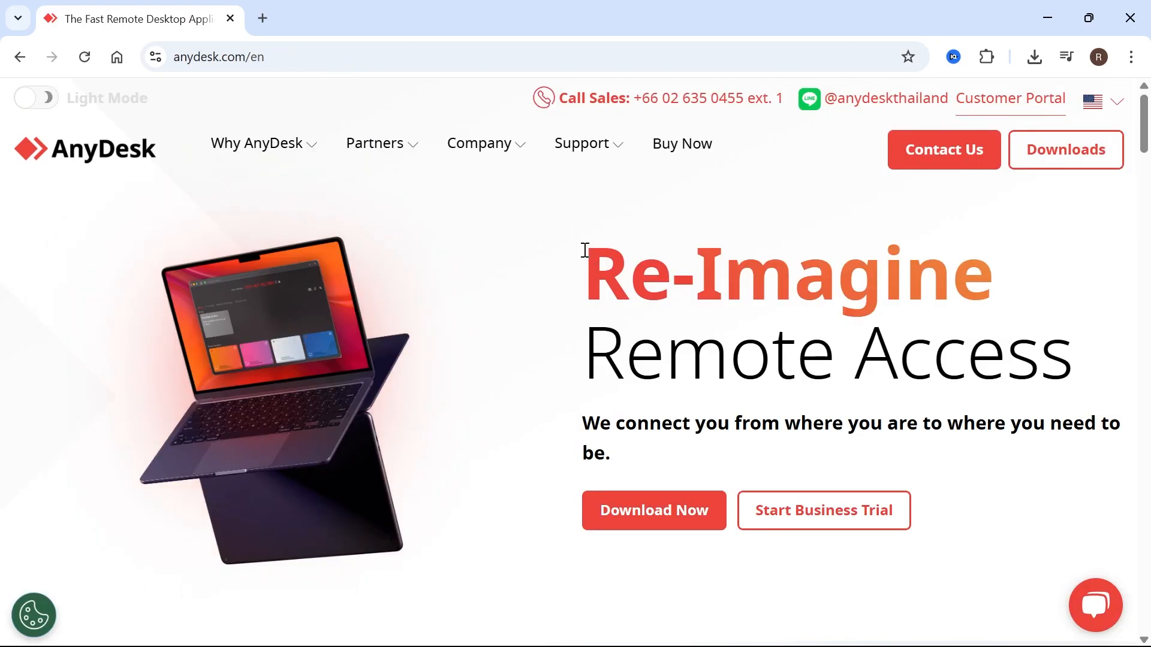
mouse_move(627, 222)
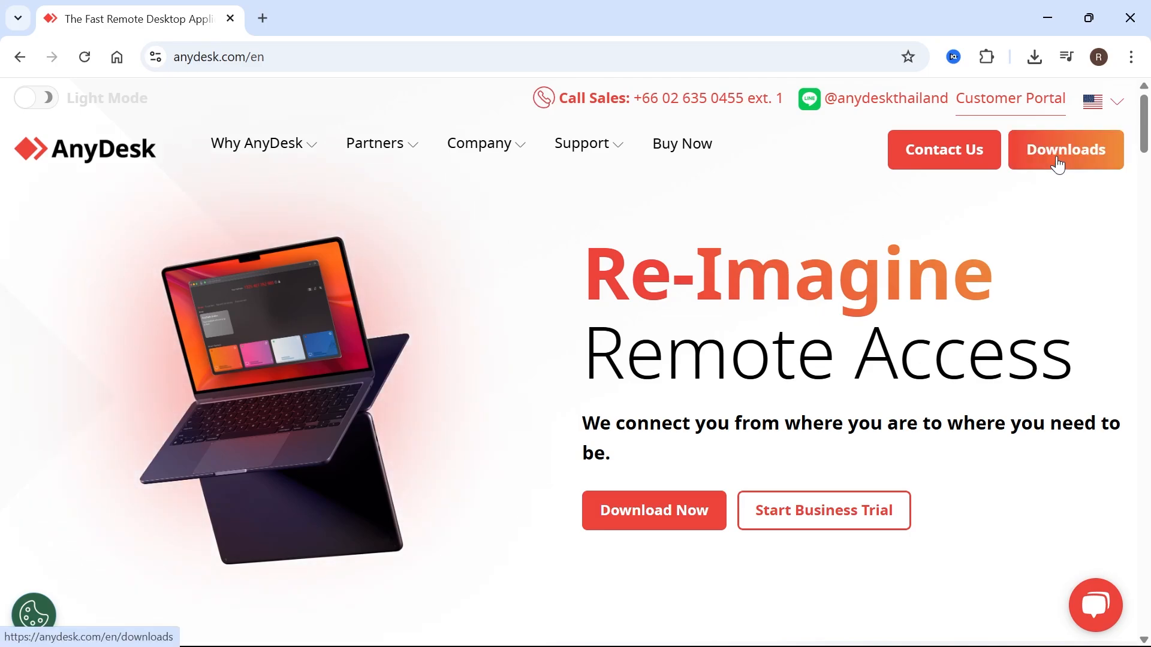
click(1065, 150)
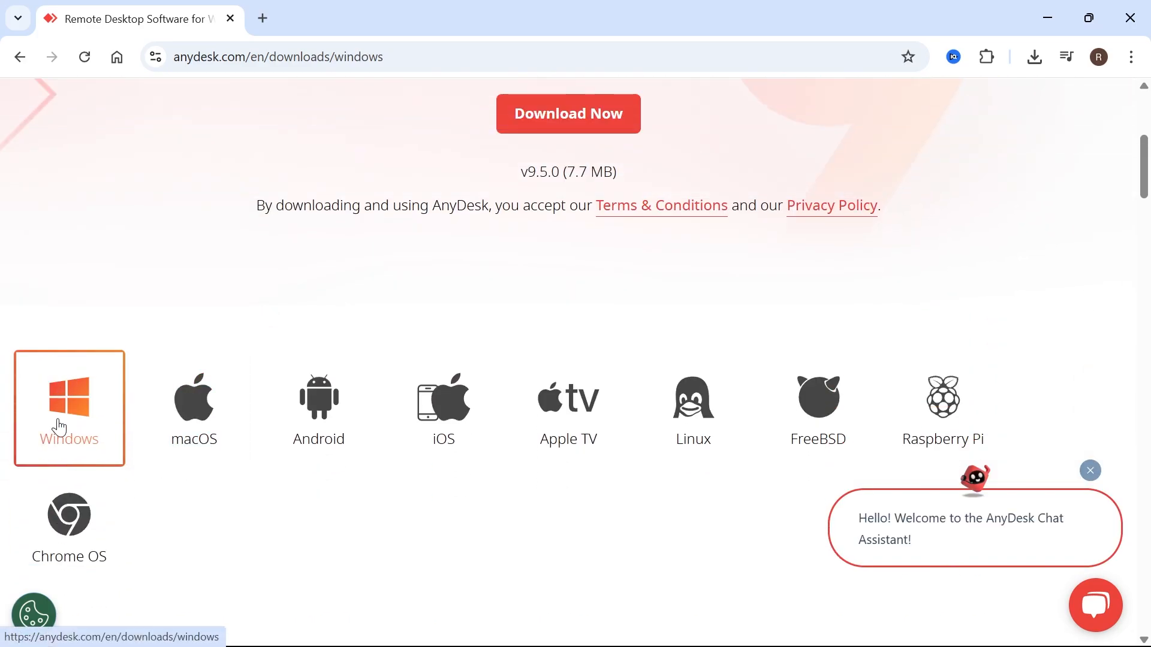
mouse_move(86, 390)
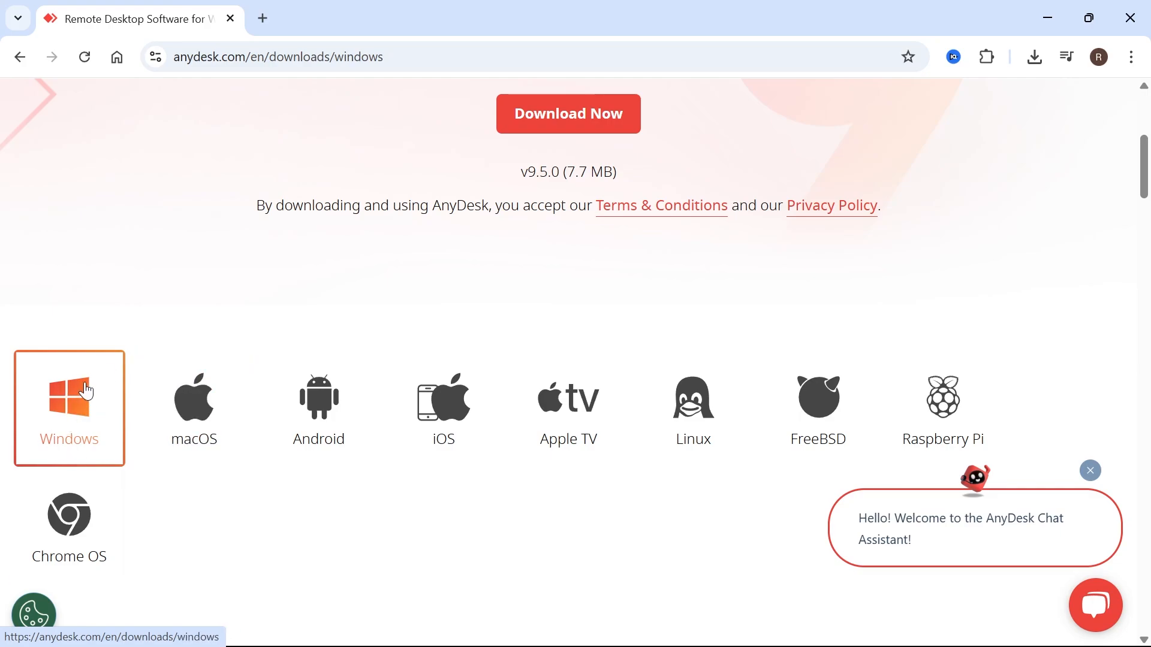
mouse_move(193, 408)
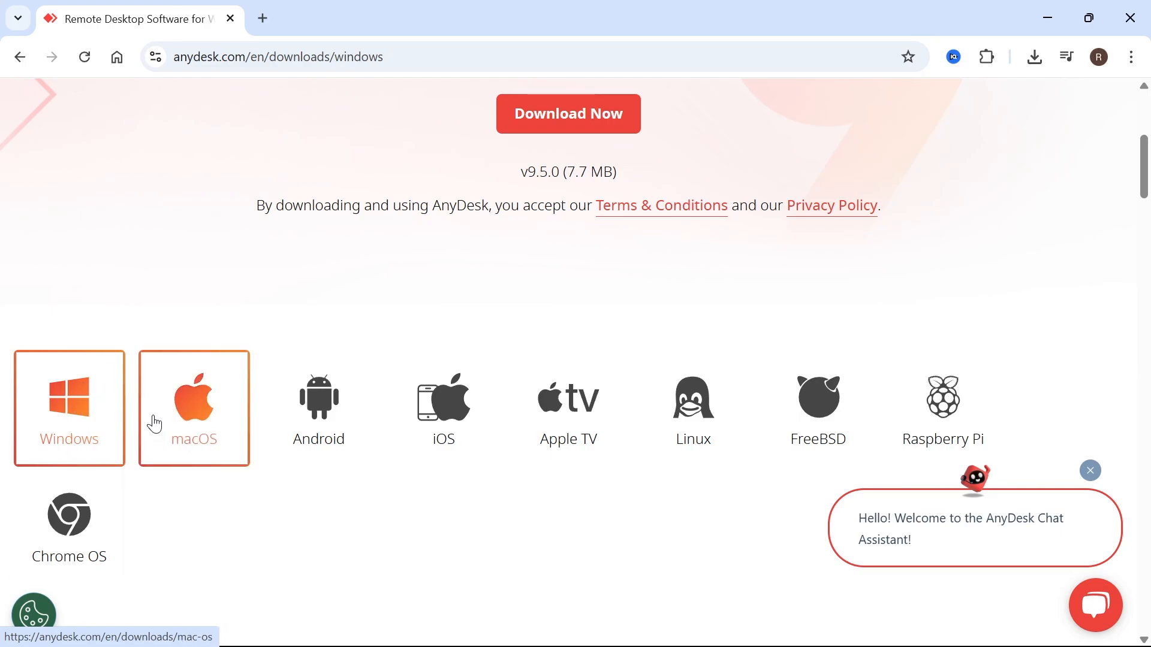
mouse_move(443, 408)
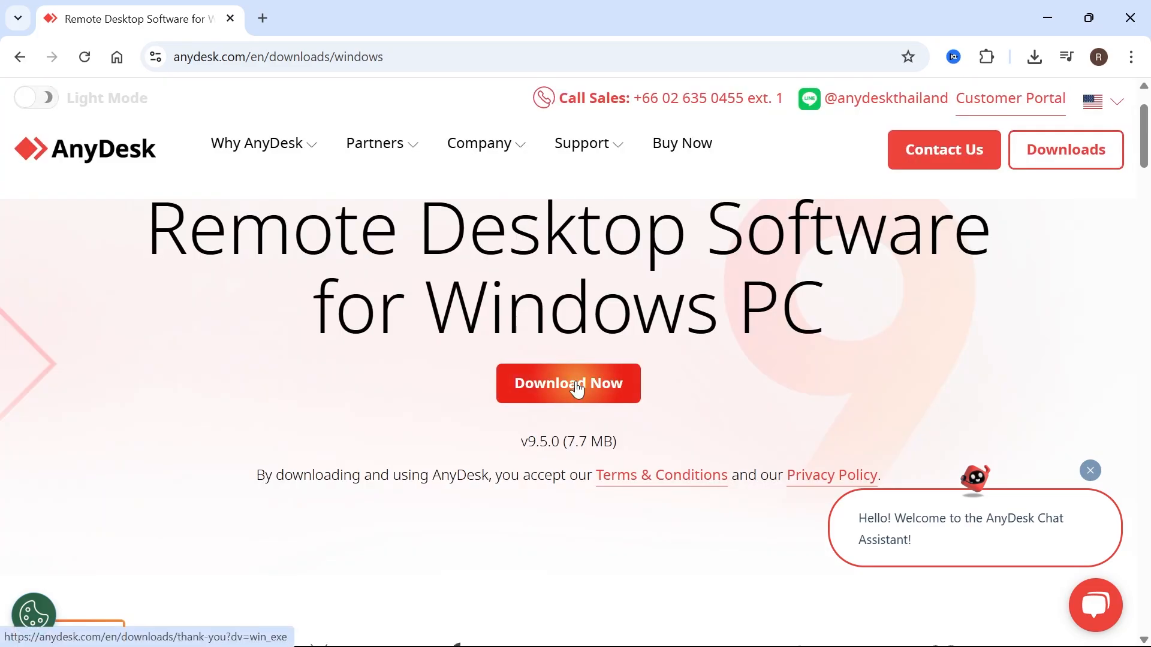
Download the AnyDesk Windows installer and launch AnyDesk.exe from Chrome's downloads
click(568, 383)
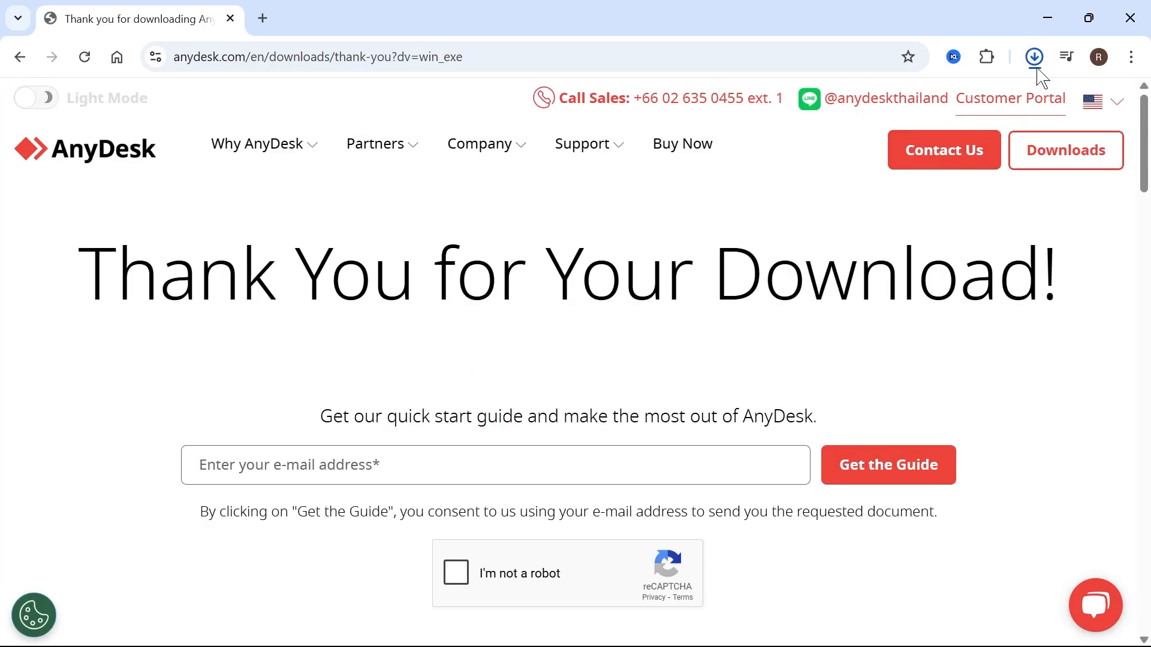
click(1034, 56)
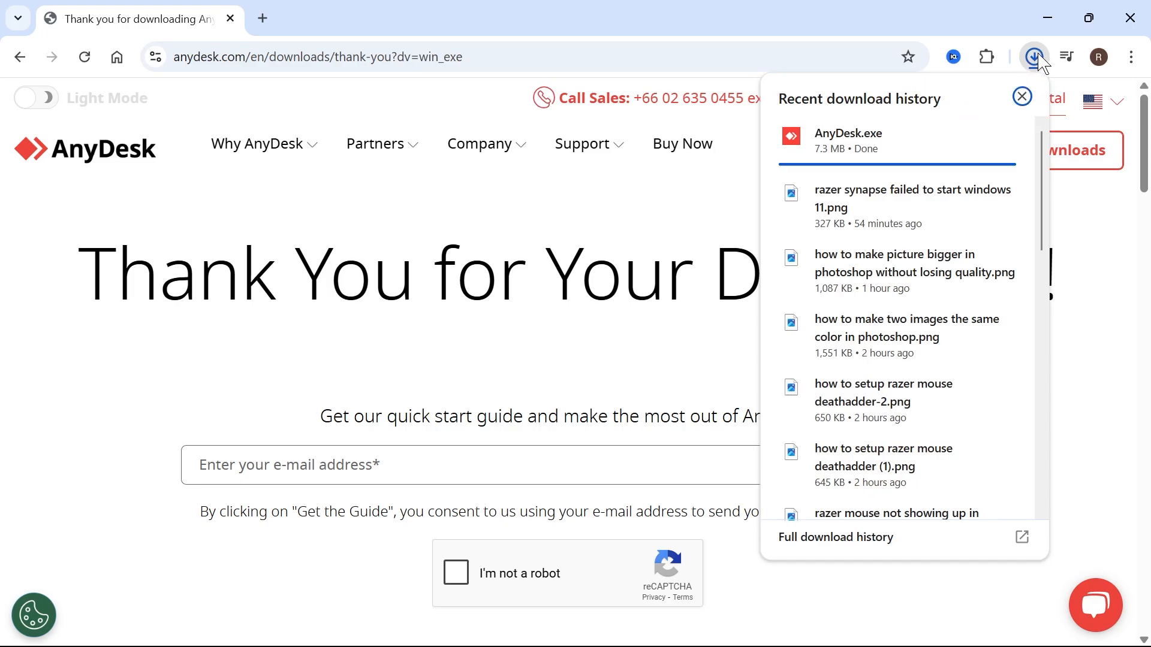
mouse_move(881, 152)
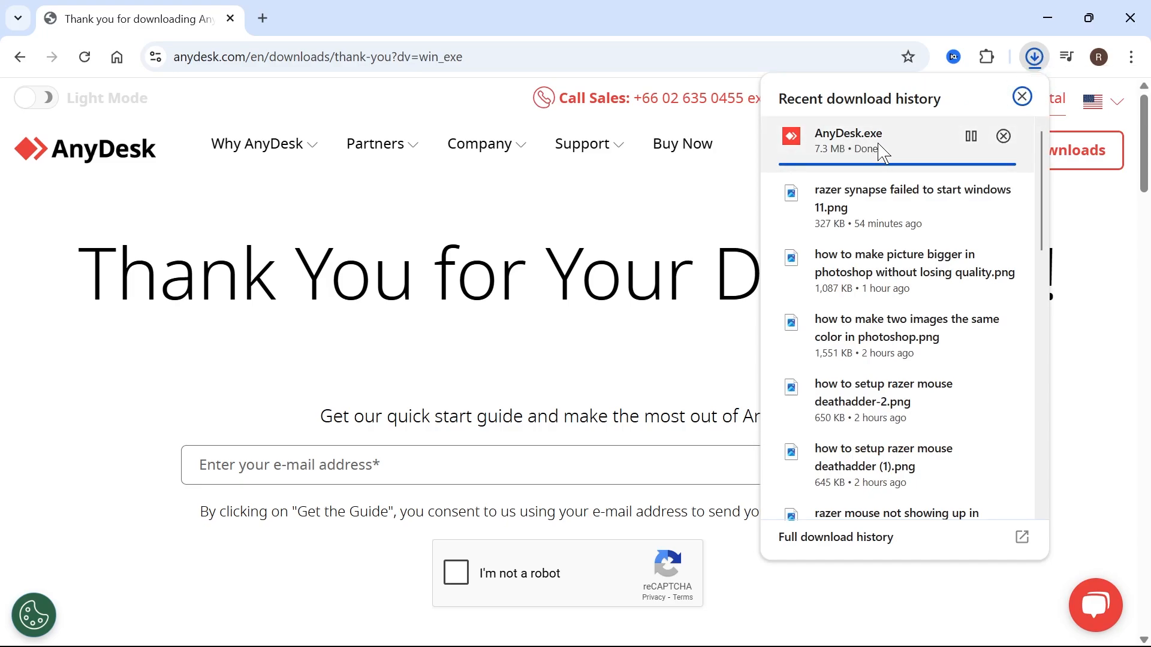
double_click(849, 140)
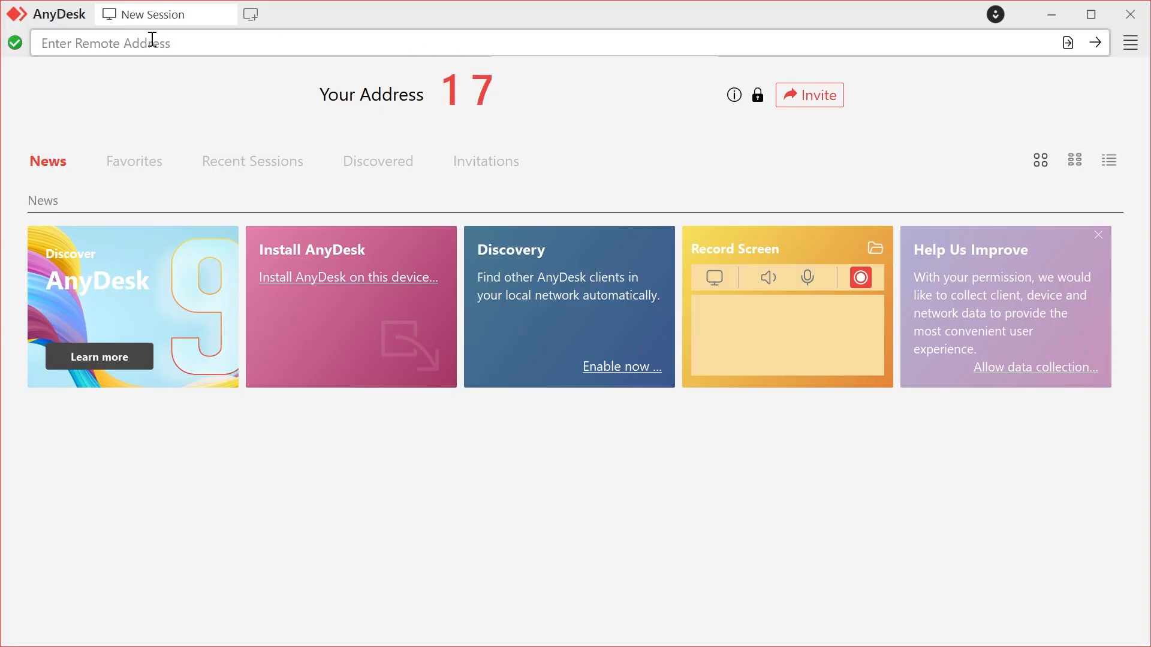
mouse_move(306, 285)
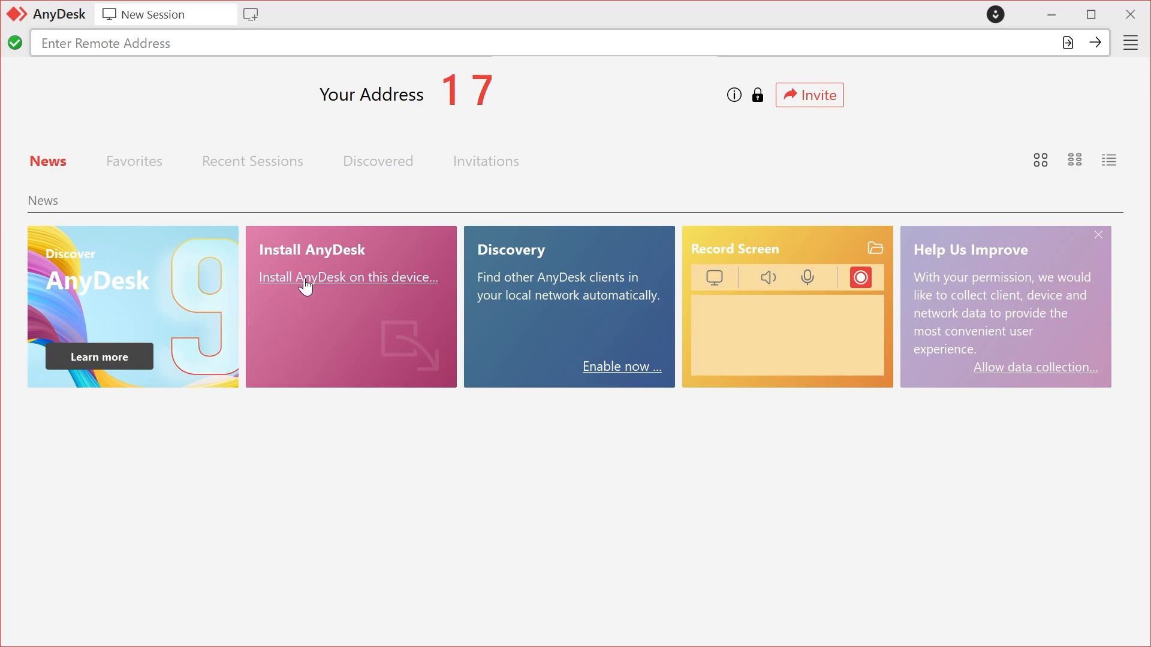
Install AnyDesk on this device with the AnyDesk Printer option unticked
click(348, 278)
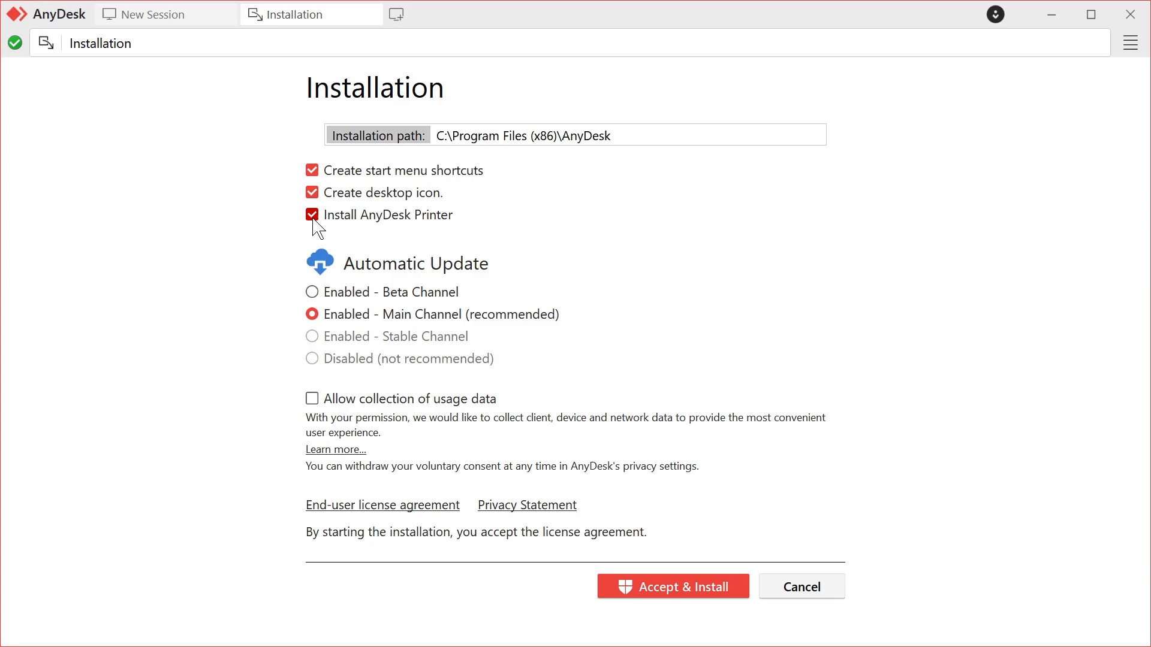
click(311, 215)
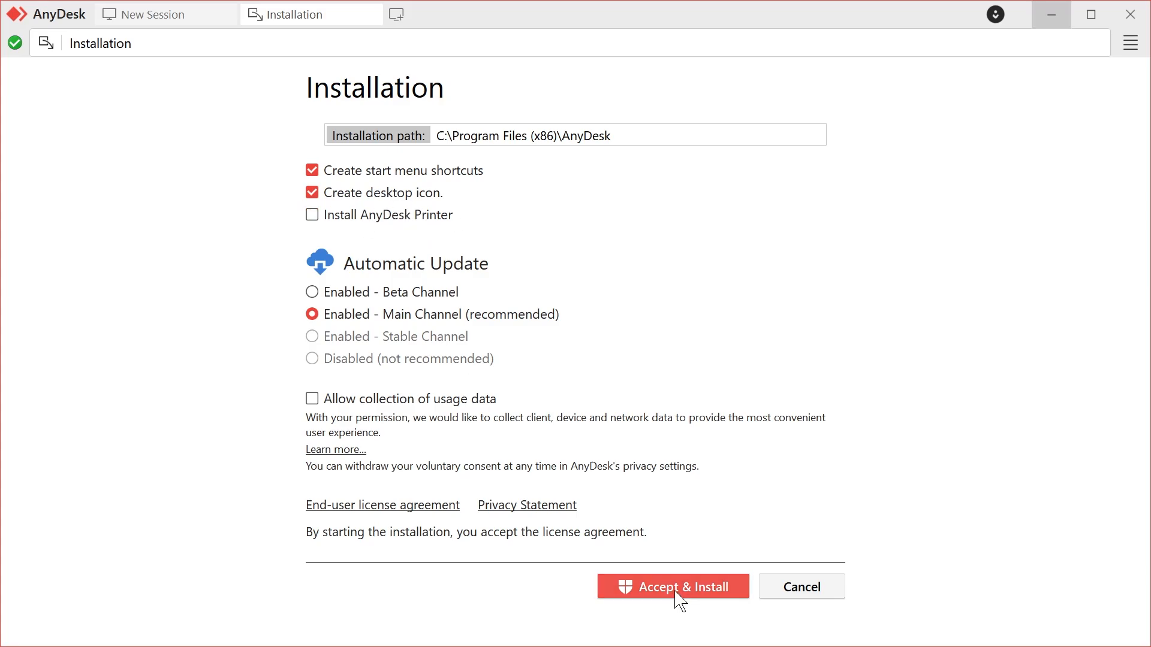
click(672, 586)
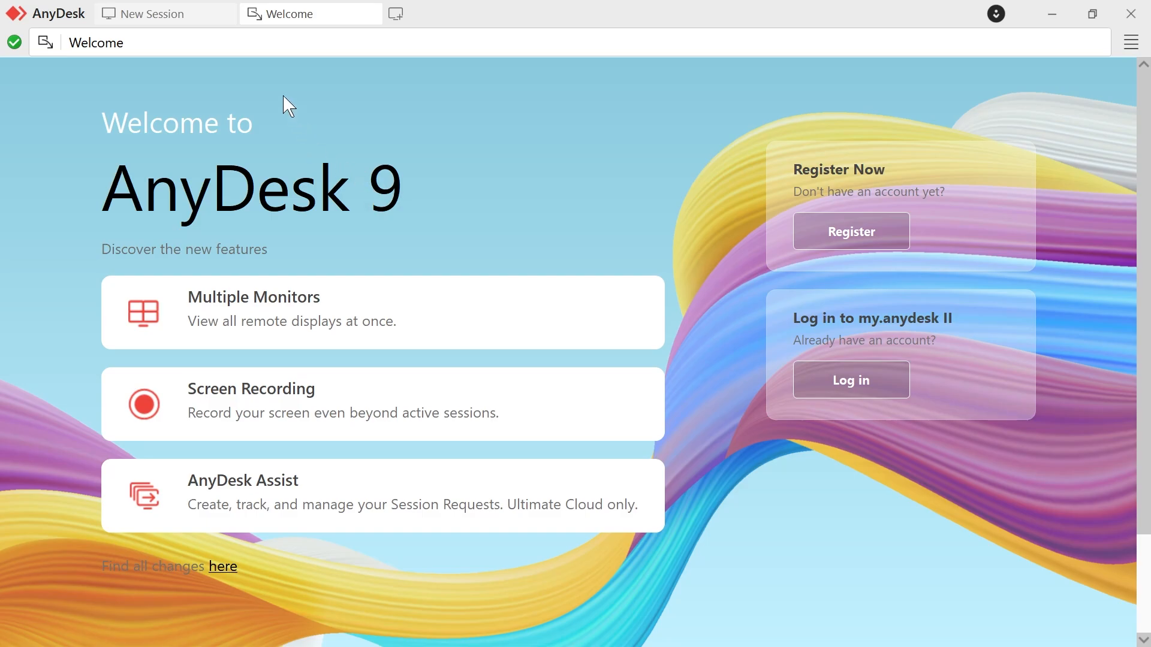
Switch to the New Session tab to display Your Address
click(152, 13)
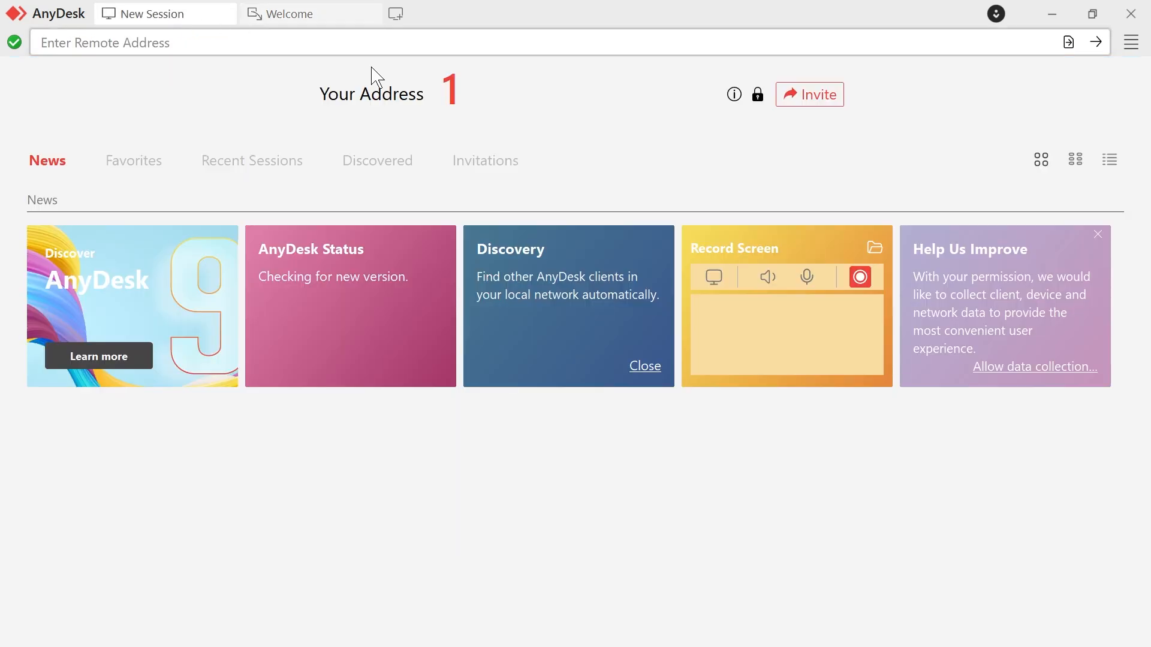
mouse_move(325, 101)
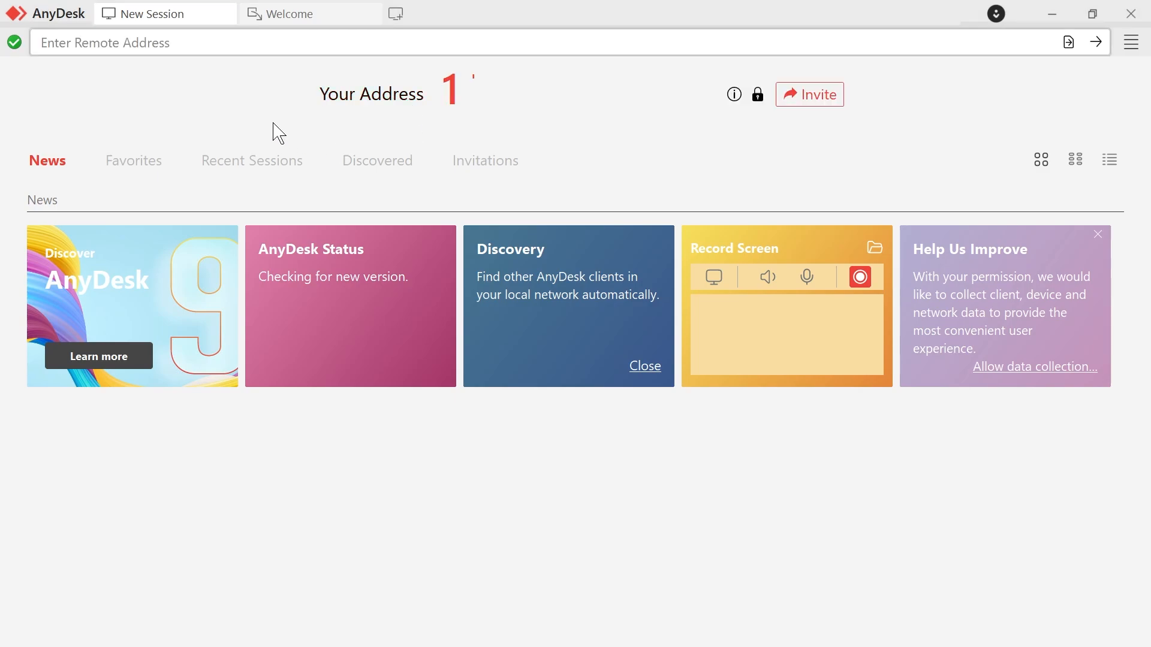
mouse_move(303, 96)
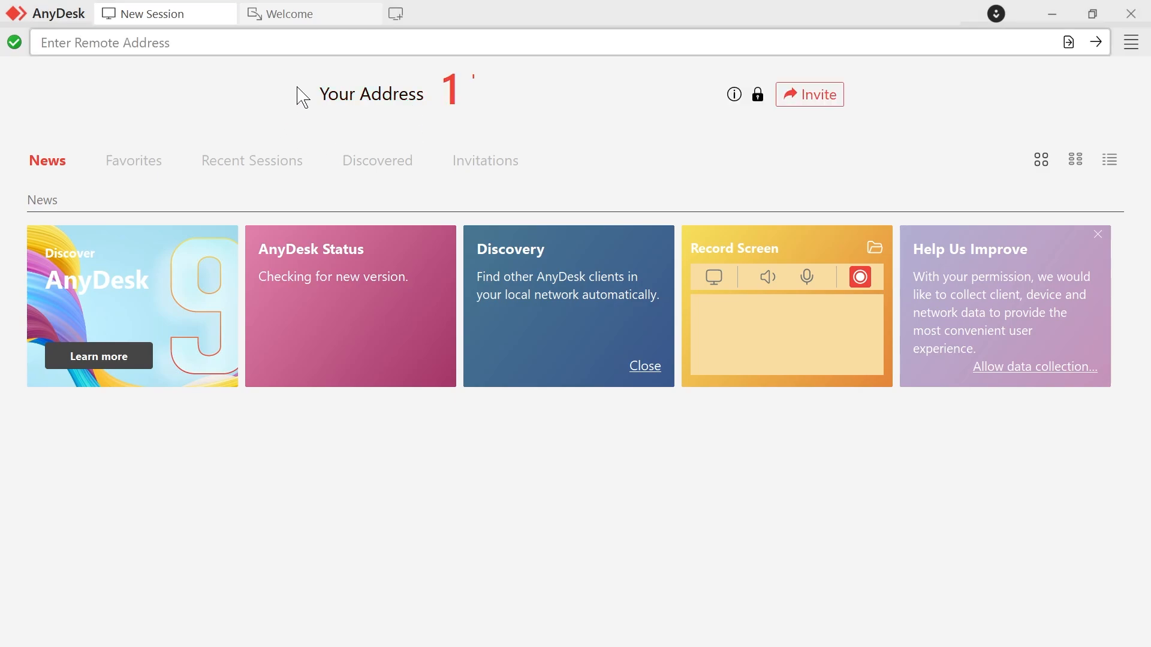